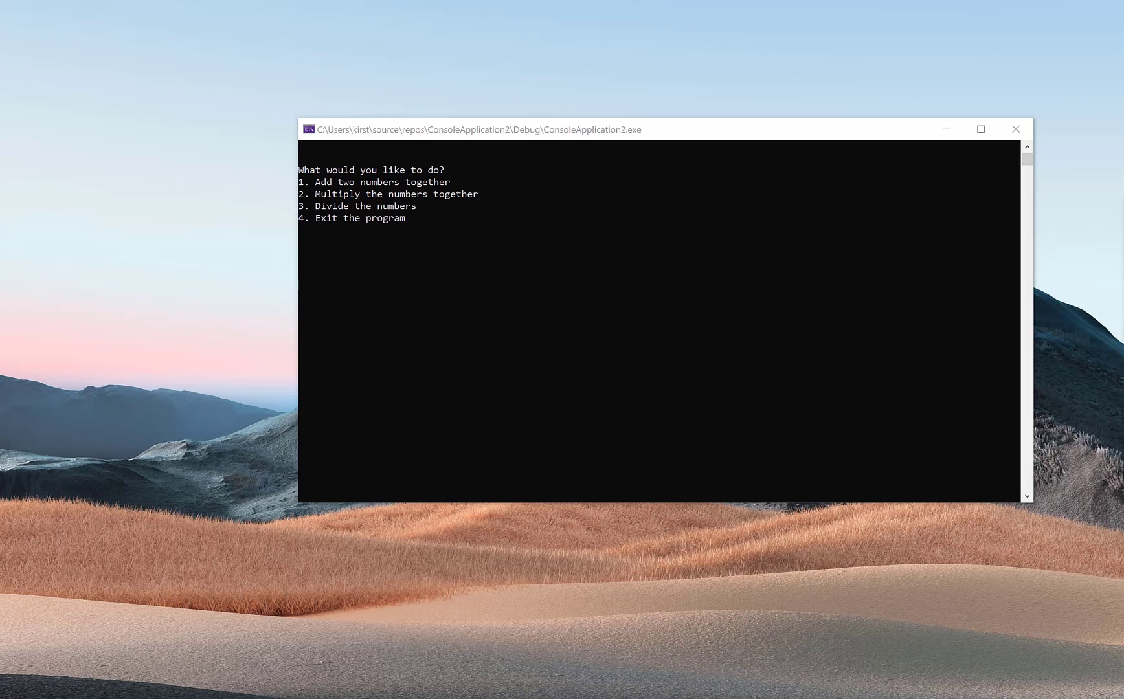
{"action": "mouse_move", "coordinate": [1080, 324]}
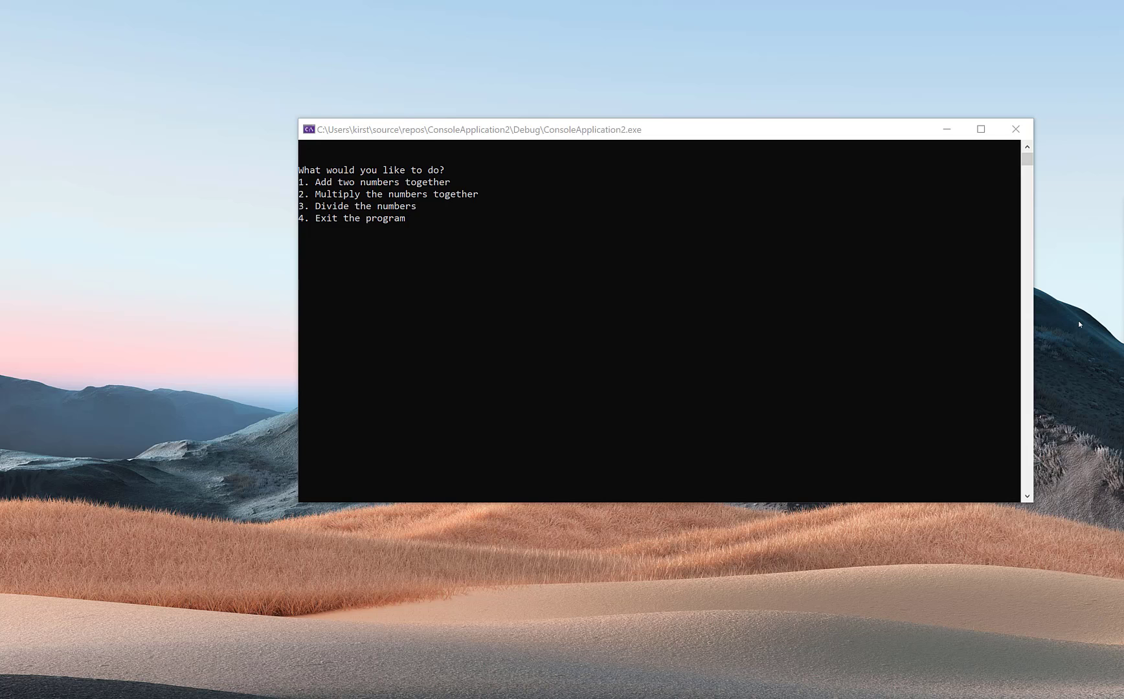
{"action": "mouse_move", "coordinate": [393, 236]}
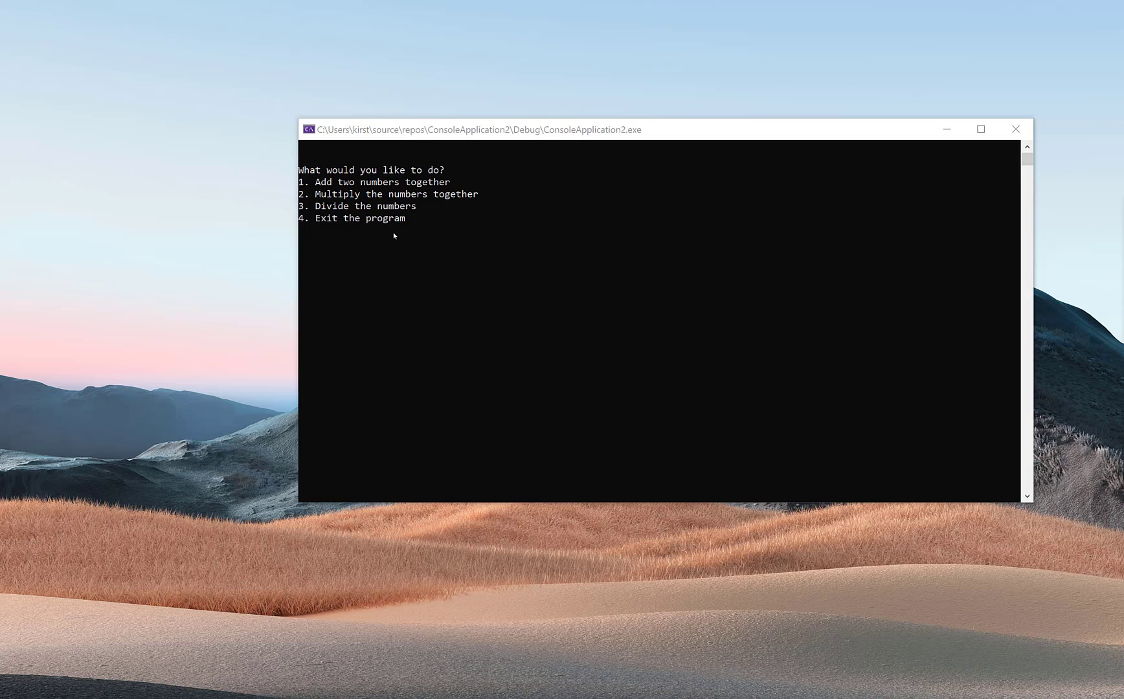
{"action": "mouse_move", "coordinate": [383, 200]}
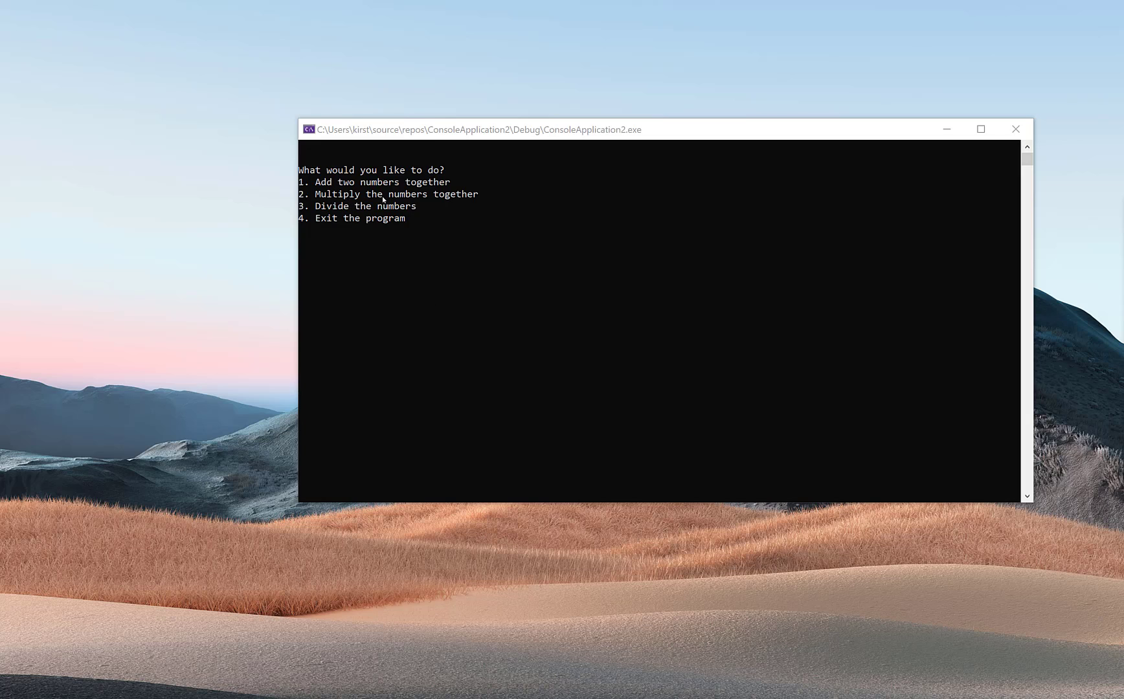
{"action": "mouse_move", "coordinate": [399, 239]}
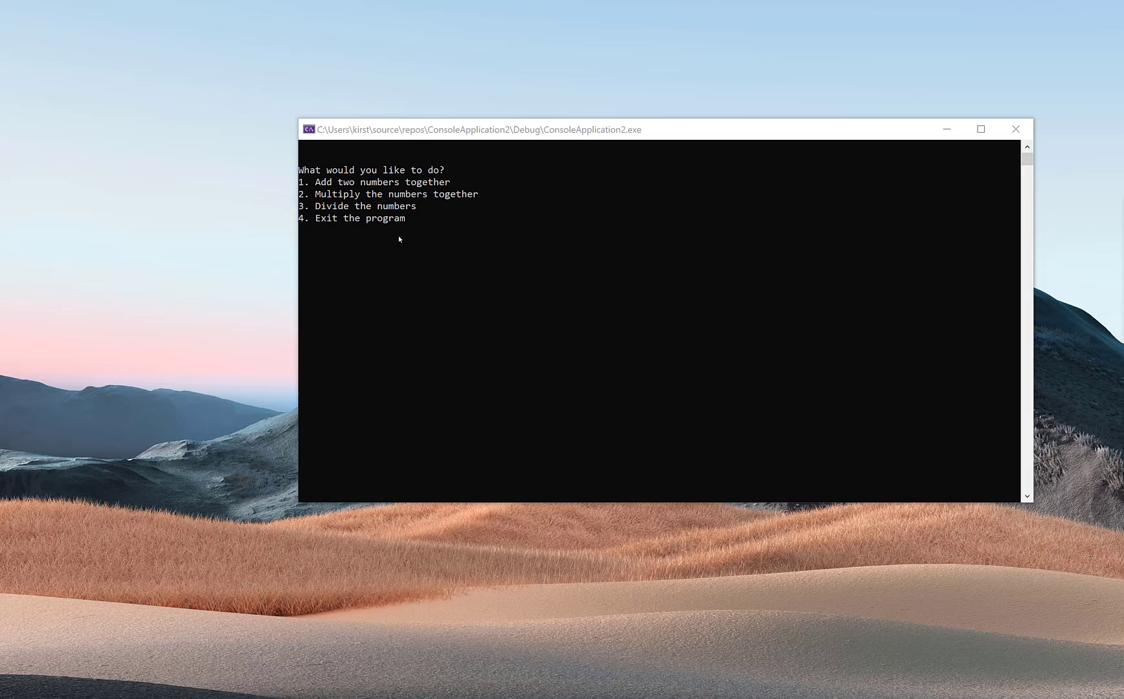
{"action": "mouse_move", "coordinate": [403, 204]}
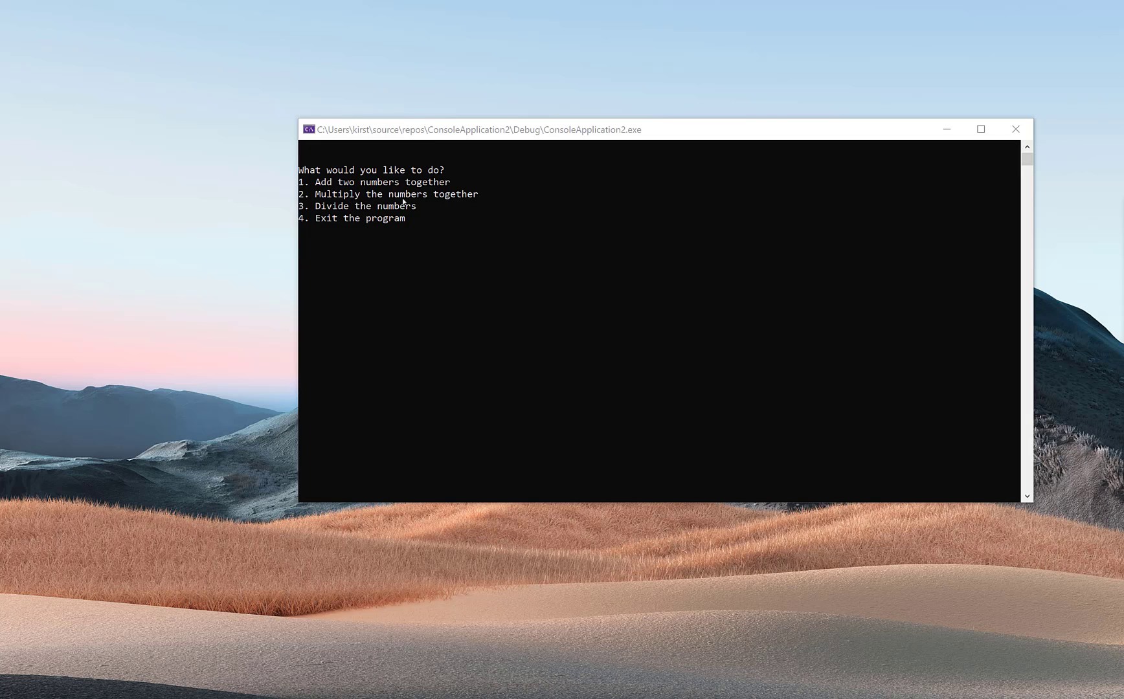
{"action": "mouse_move", "coordinate": [338, 229]}
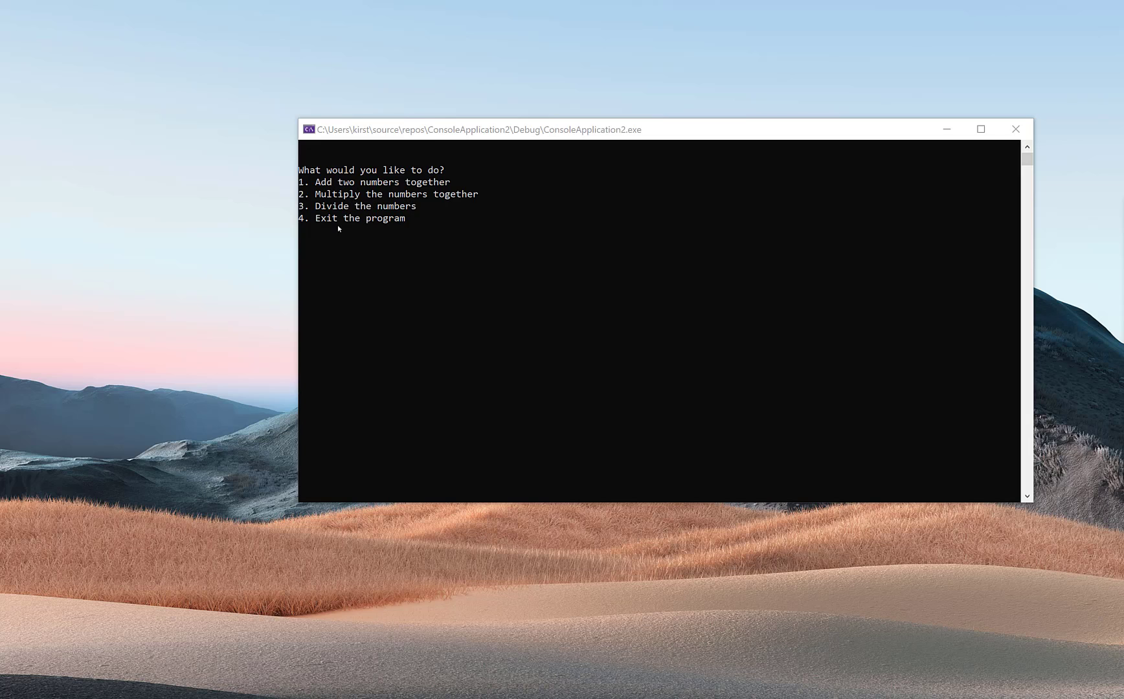
{"action": "mouse_move", "coordinate": [395, 237]}
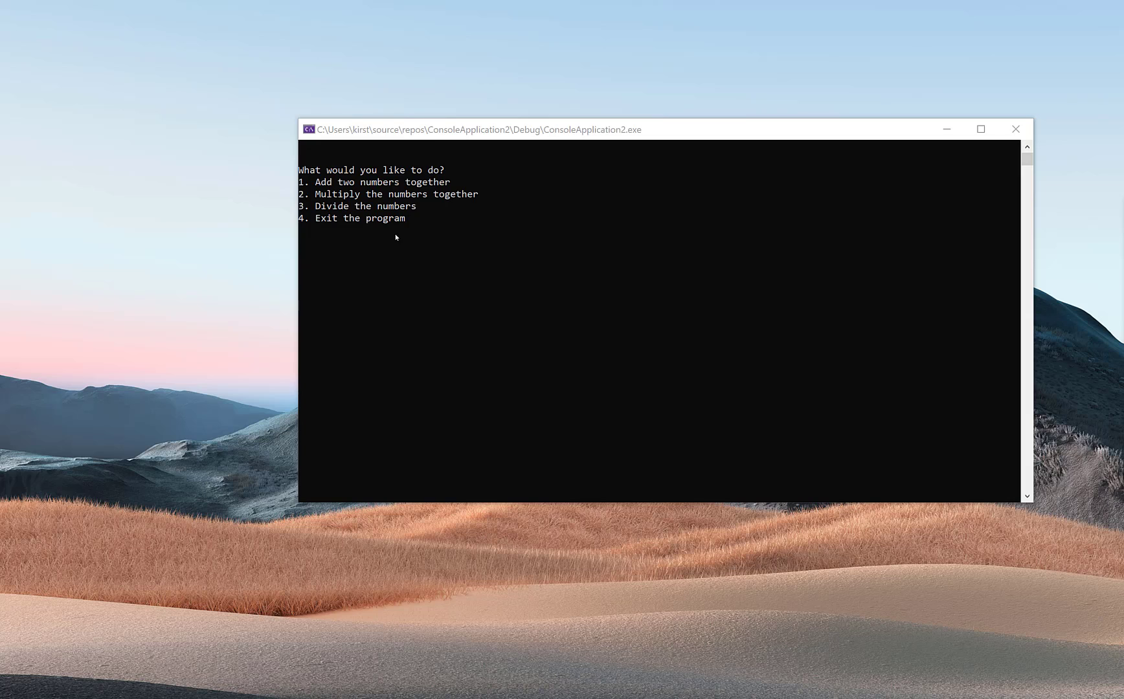
{"action": "mouse_move", "coordinate": [400, 228]}
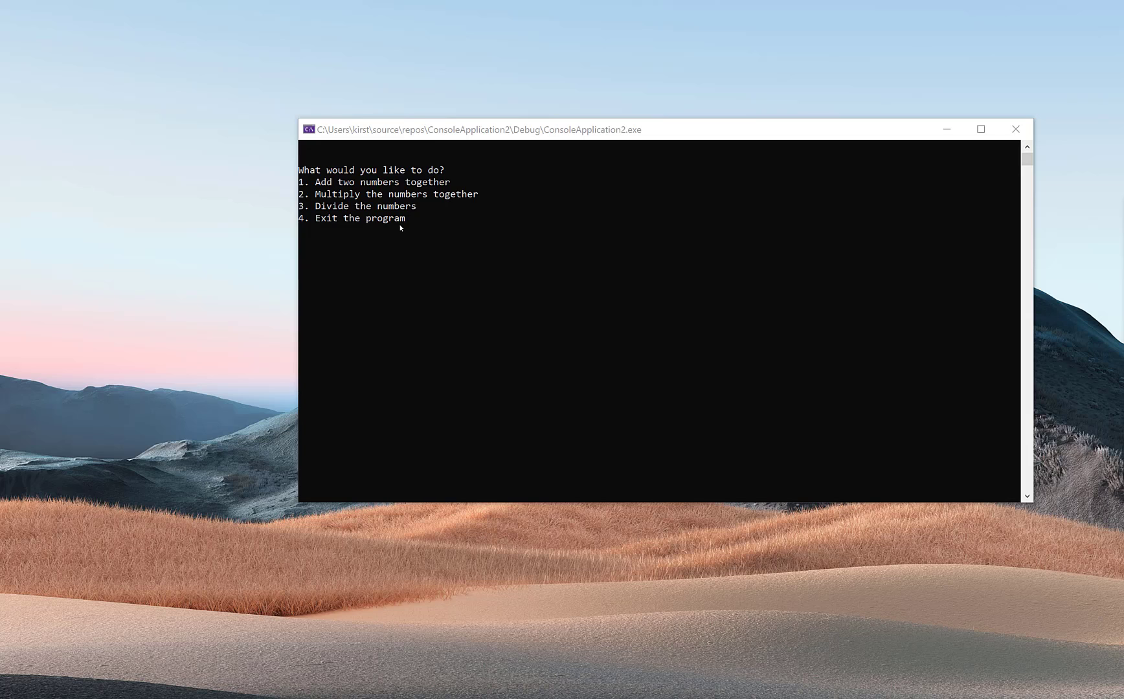
{"action": "mouse_move", "coordinate": [332, 191]}
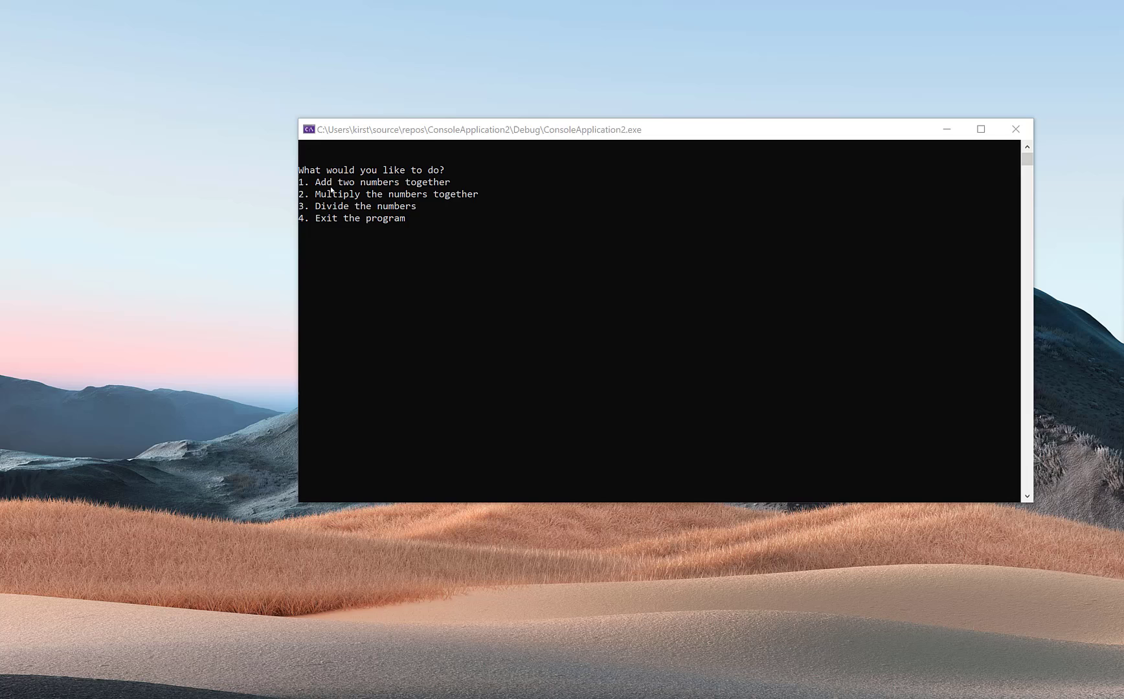
{"action": "mouse_move", "coordinate": [383, 185]}
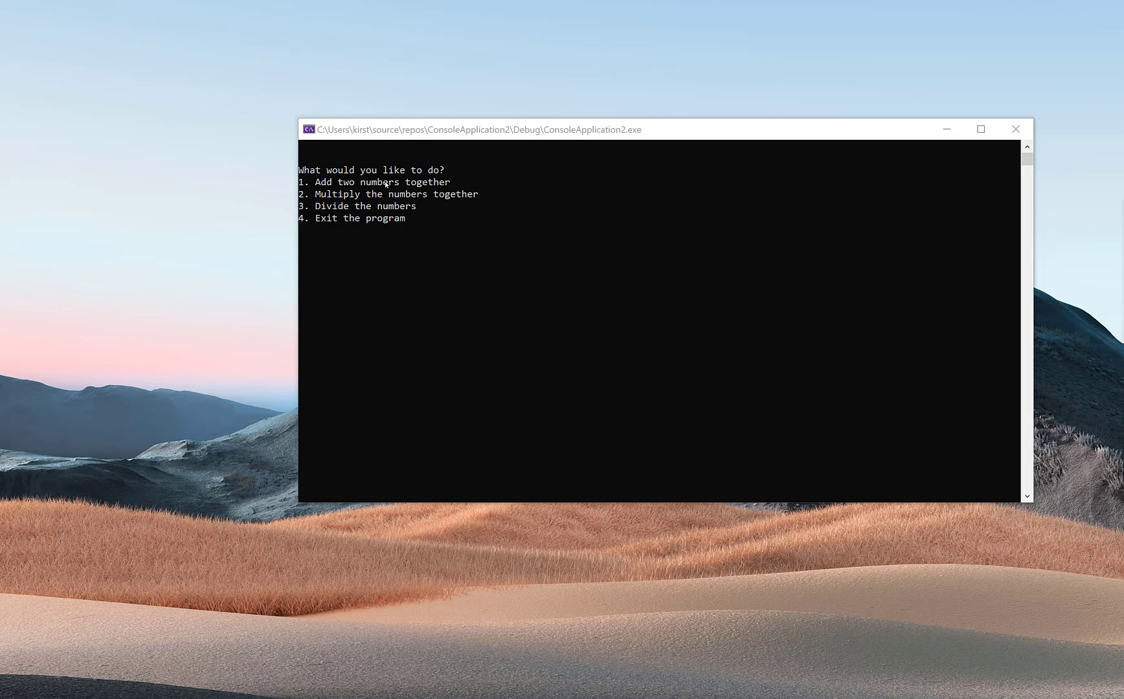
{"action": "mouse_move", "coordinate": [324, 201]}
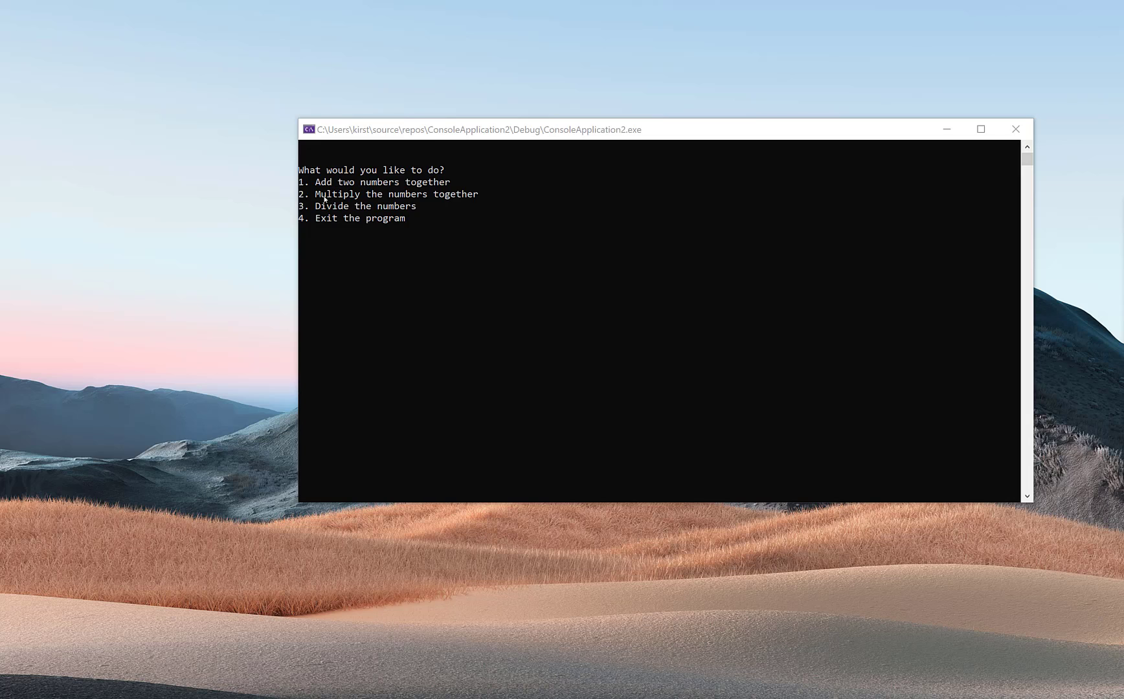
{"action": "mouse_move", "coordinate": [465, 199]}
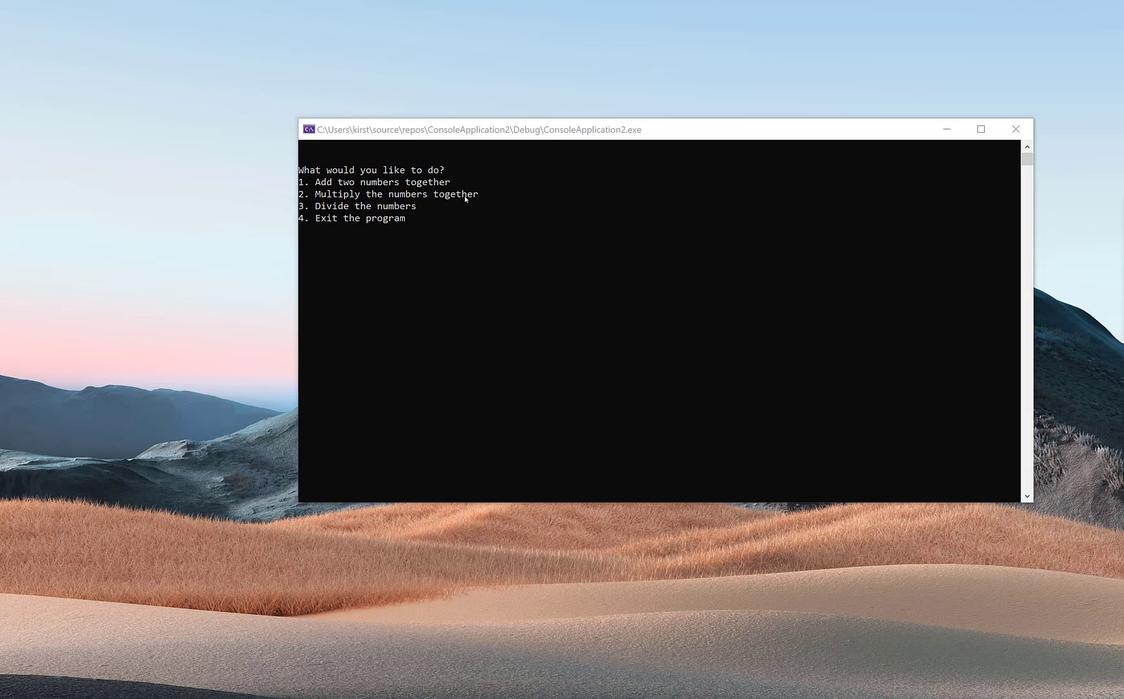
{"action": "mouse_move", "coordinate": [375, 210]}
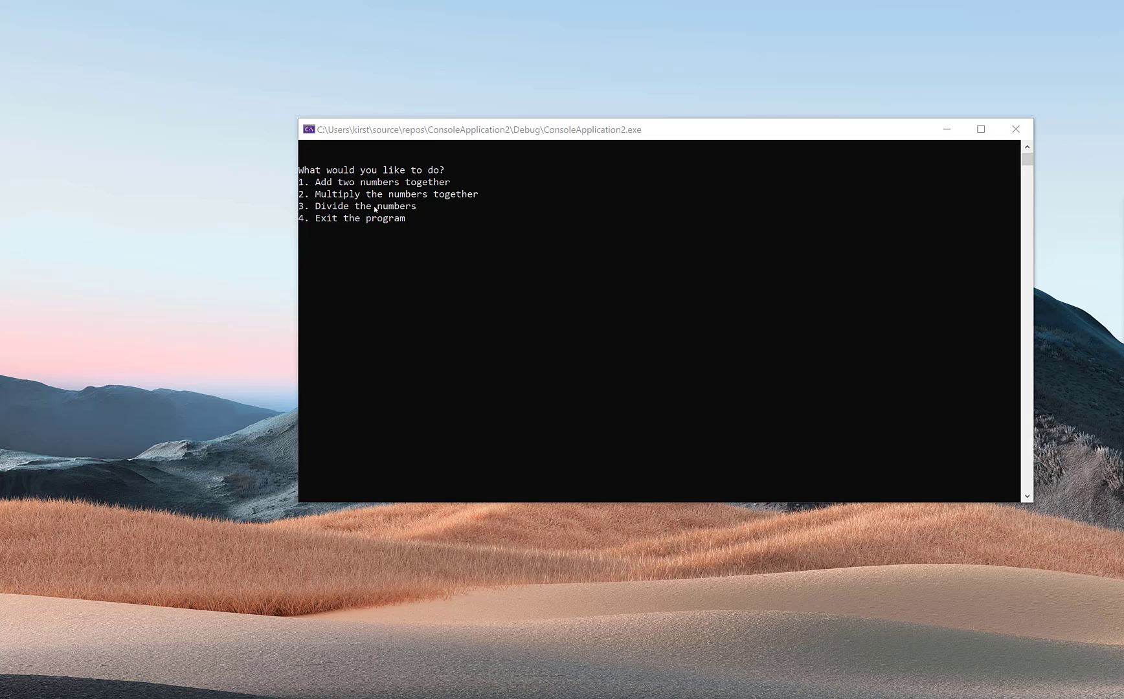
{"action": "mouse_move", "coordinate": [313, 222]}
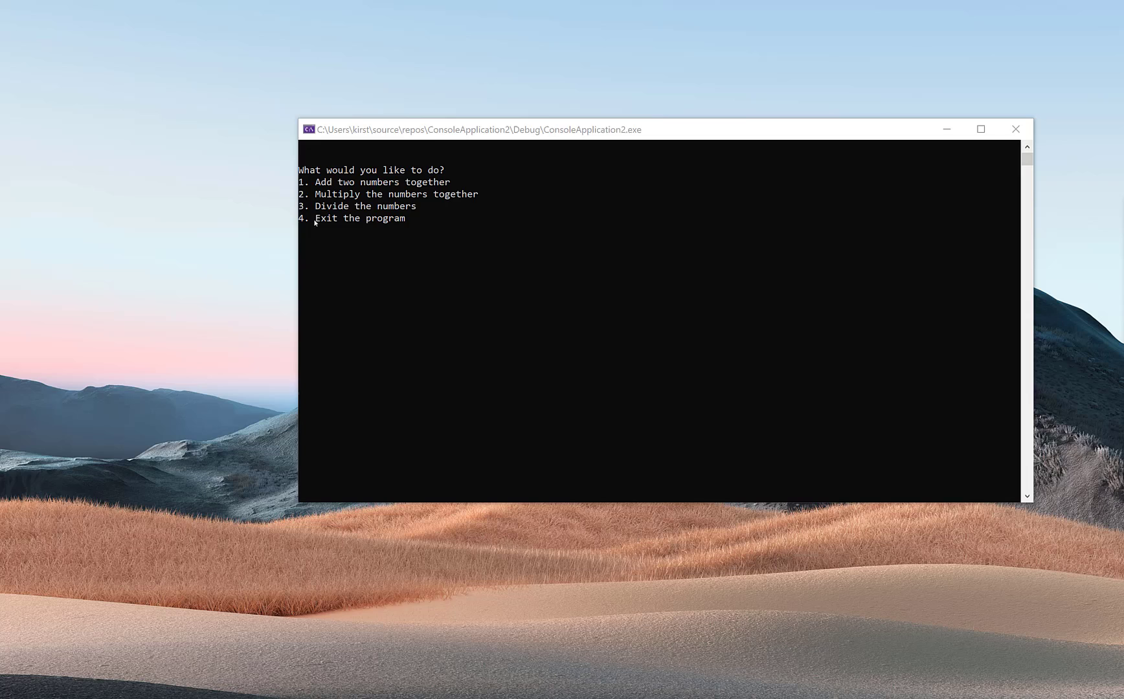
{"action": "mouse_move", "coordinate": [391, 225]}
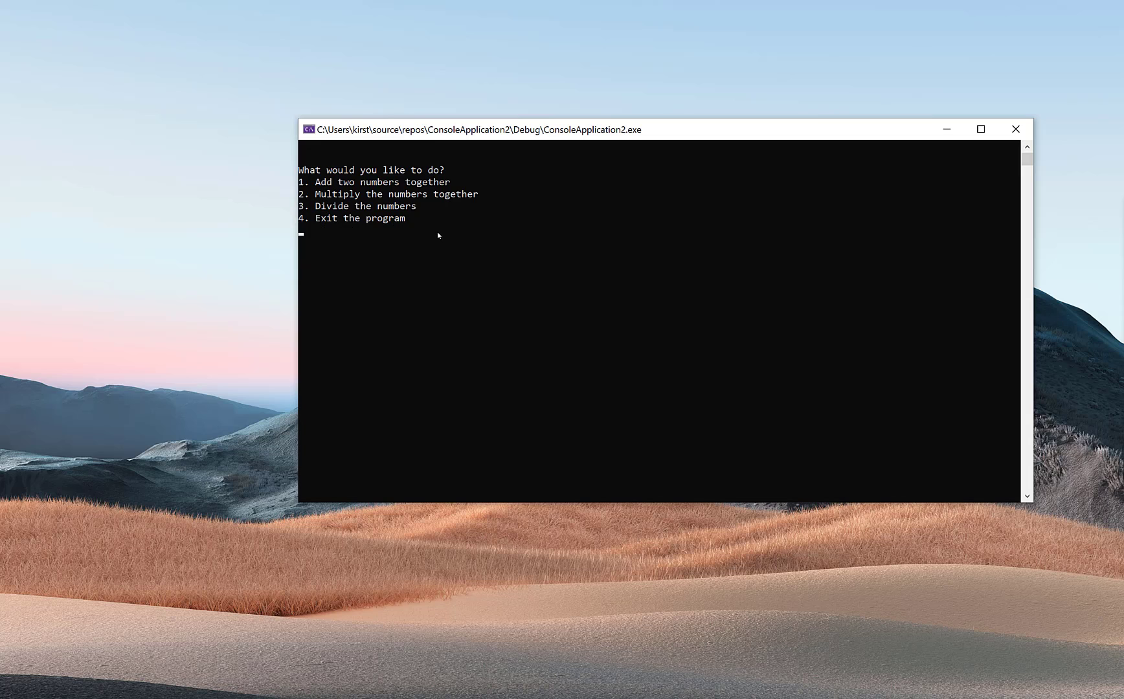
- Add 2 and 7 via menu option 1, getting 'The sum of 2 and 7 is 9'
{"action": "type", "text": "1"}
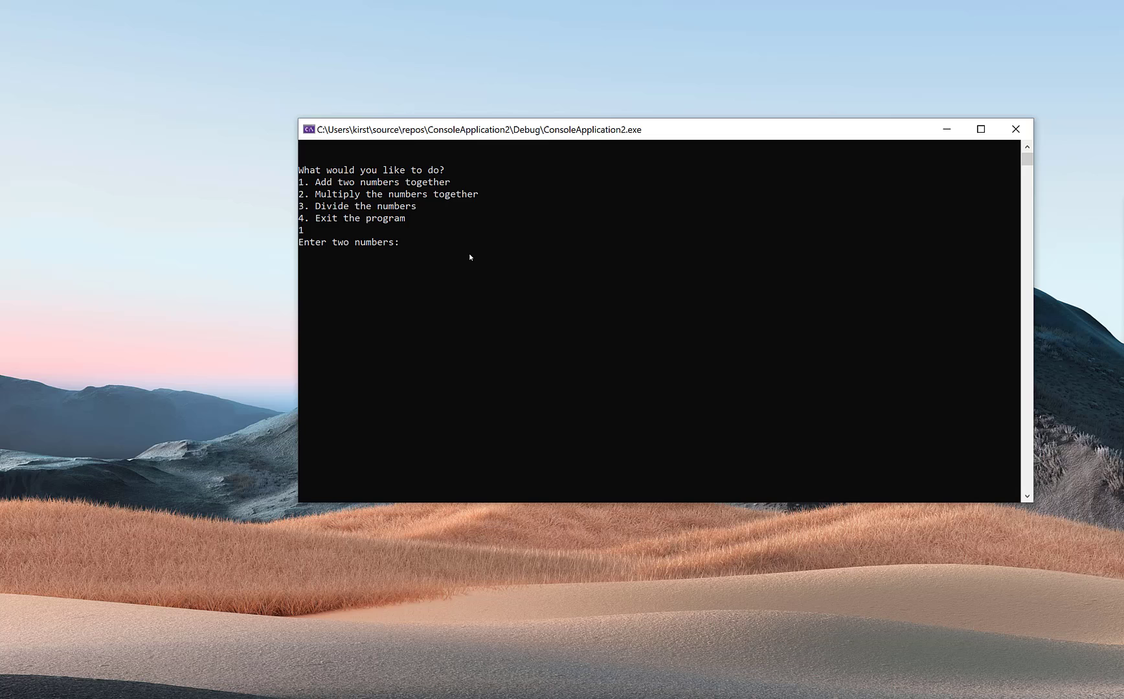
{"action": "type", "text": "2 7"}
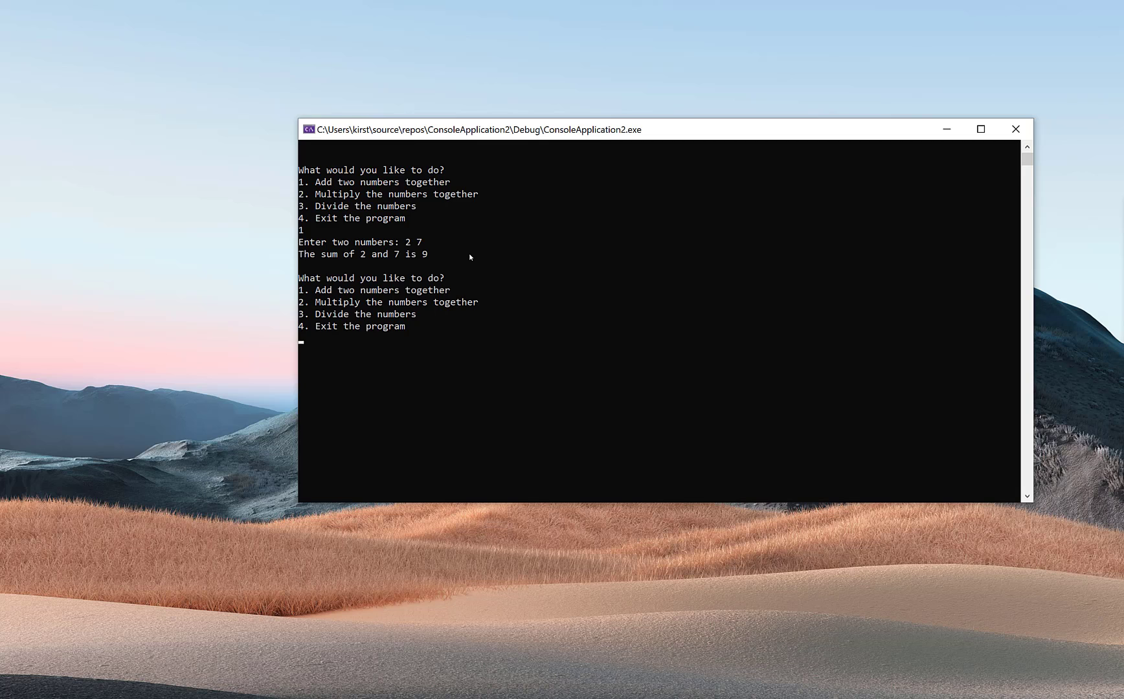
{"action": "left_click", "coordinate": [428, 254]}
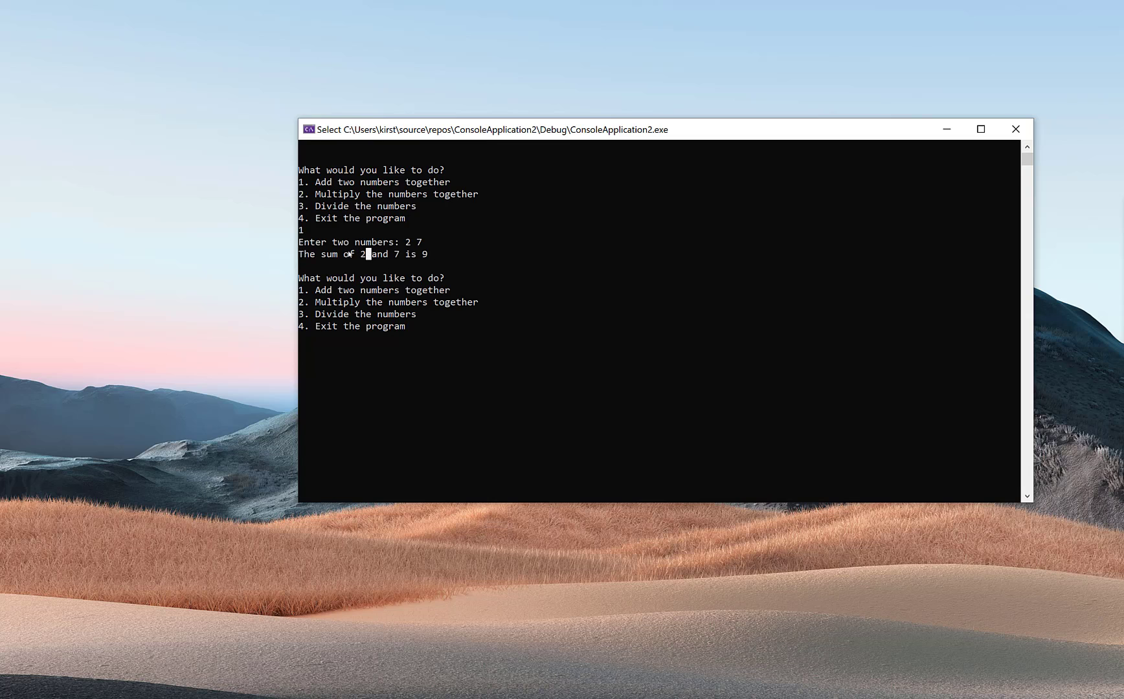
{"action": "mouse_move", "coordinate": [356, 264]}
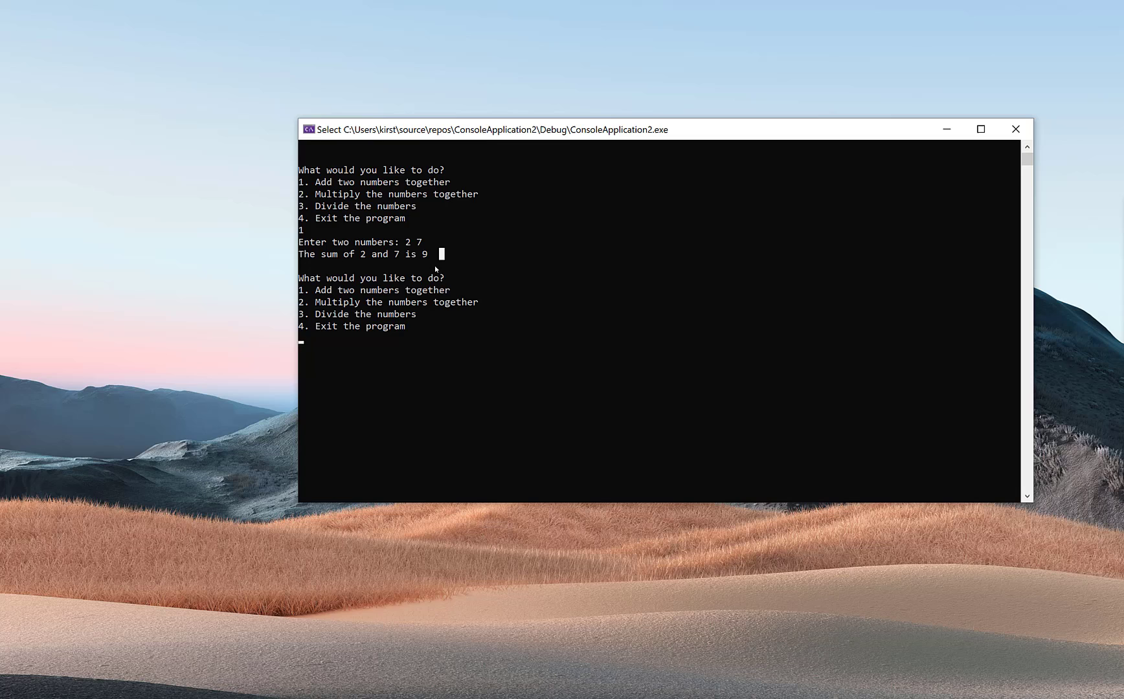
{"action": "mouse_move", "coordinate": [394, 330]}
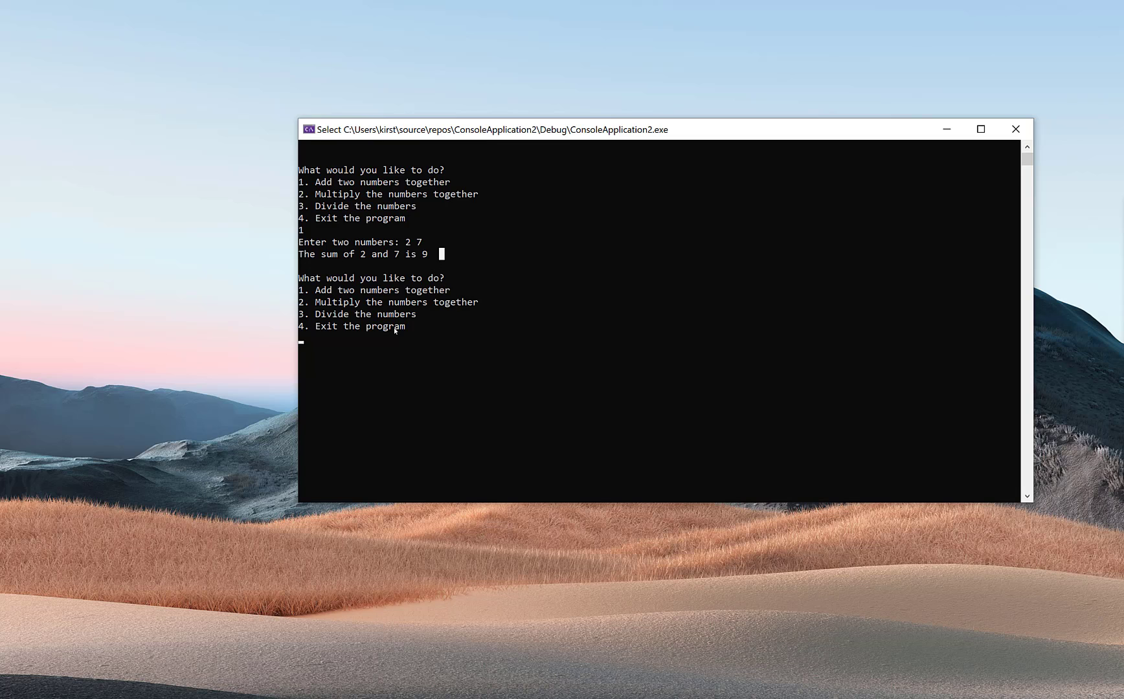
{"action": "mouse_move", "coordinate": [422, 300]}
{"action": "type", "text": "2"}
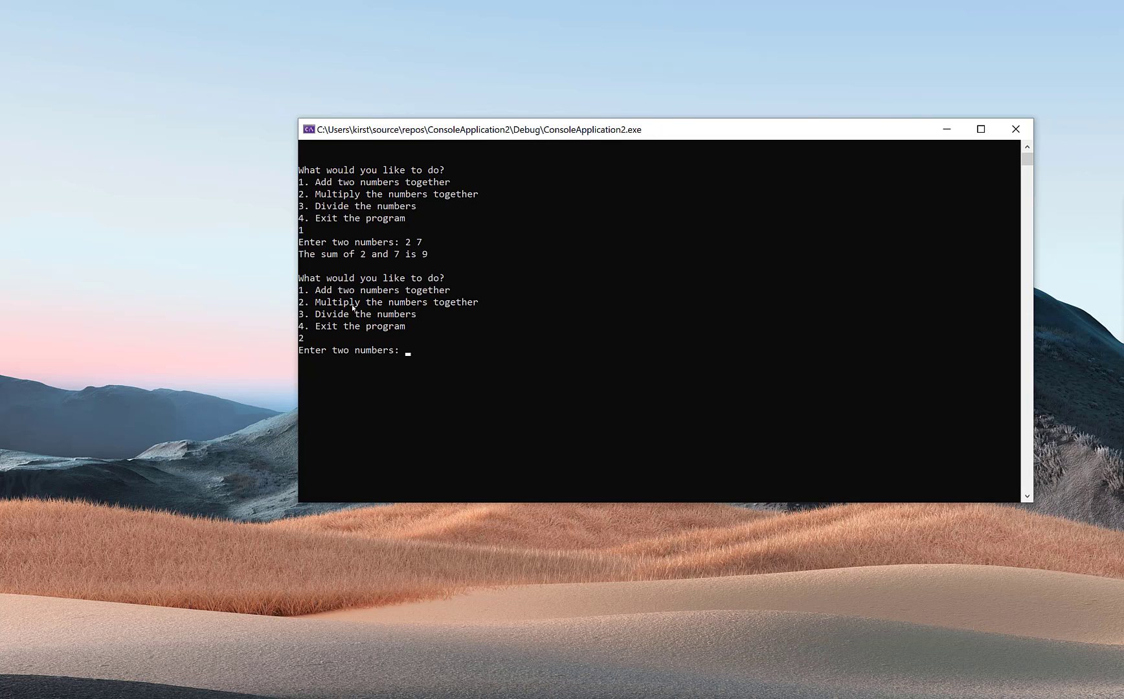
{"action": "mouse_move", "coordinate": [503, 330]}
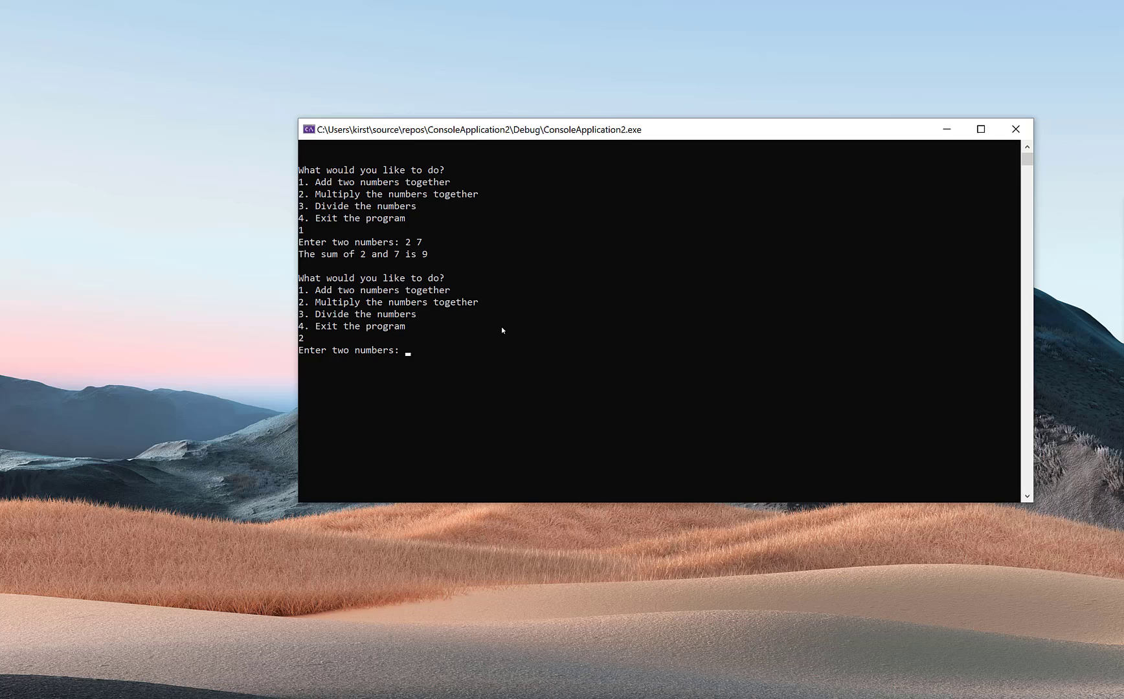
- Multiply 2 by 7 to get 14, then choose option 3 for division
{"action": "type", "text": "2 7"}
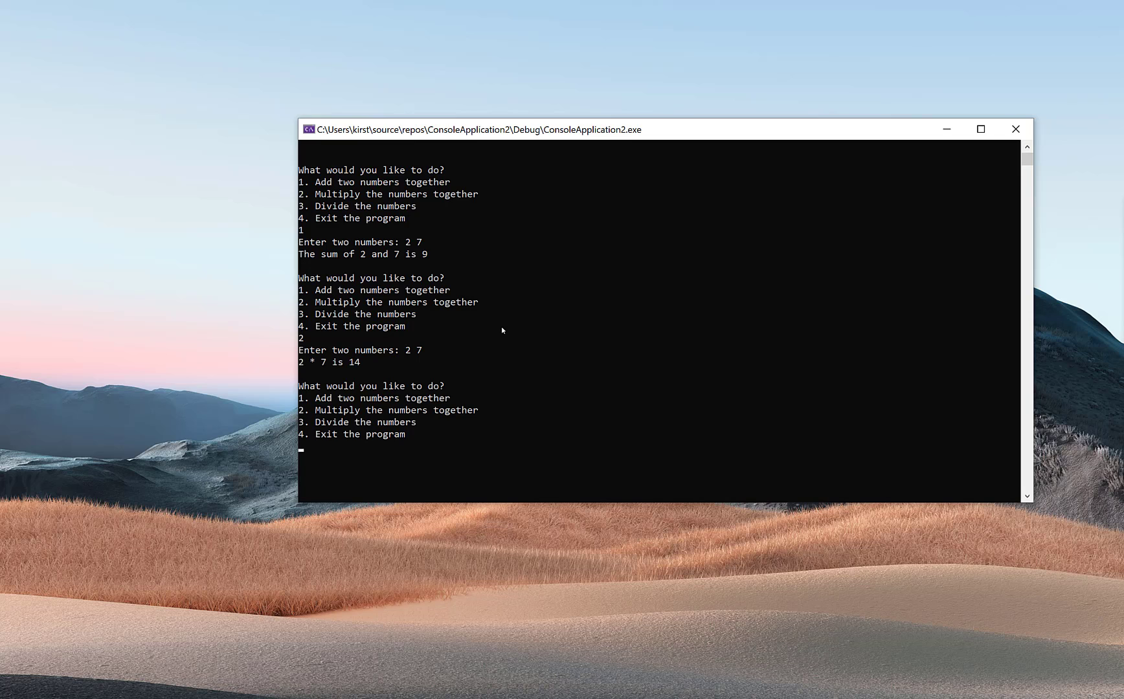
{"action": "mouse_move", "coordinate": [394, 347]}
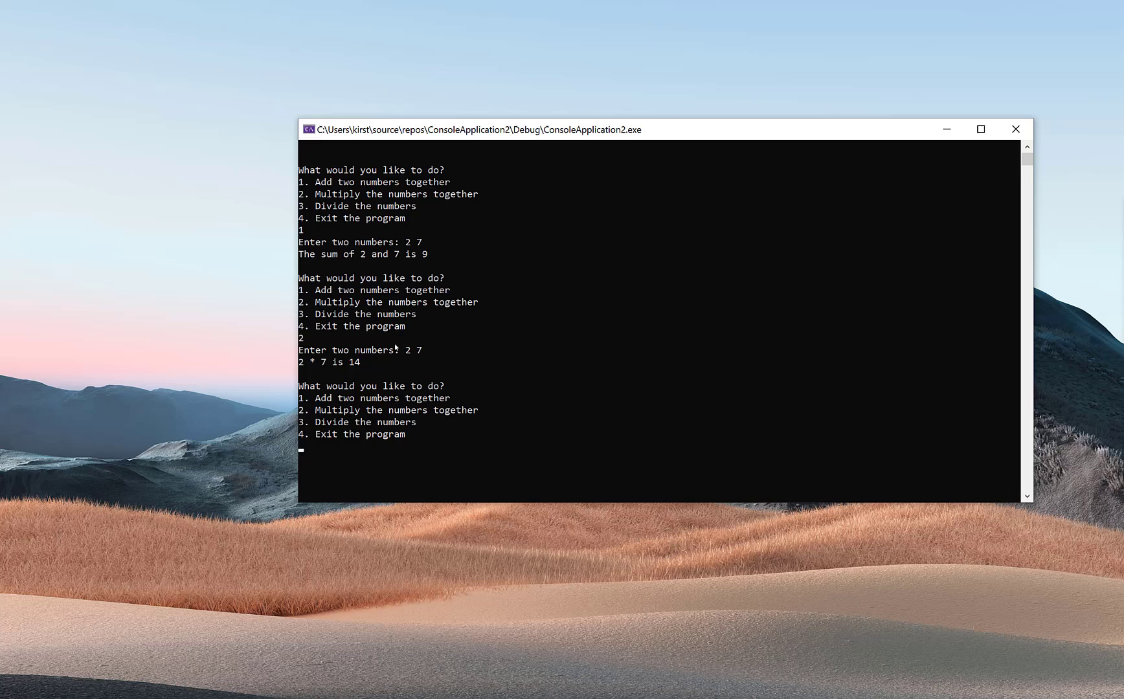
{"action": "mouse_move", "coordinate": [410, 365]}
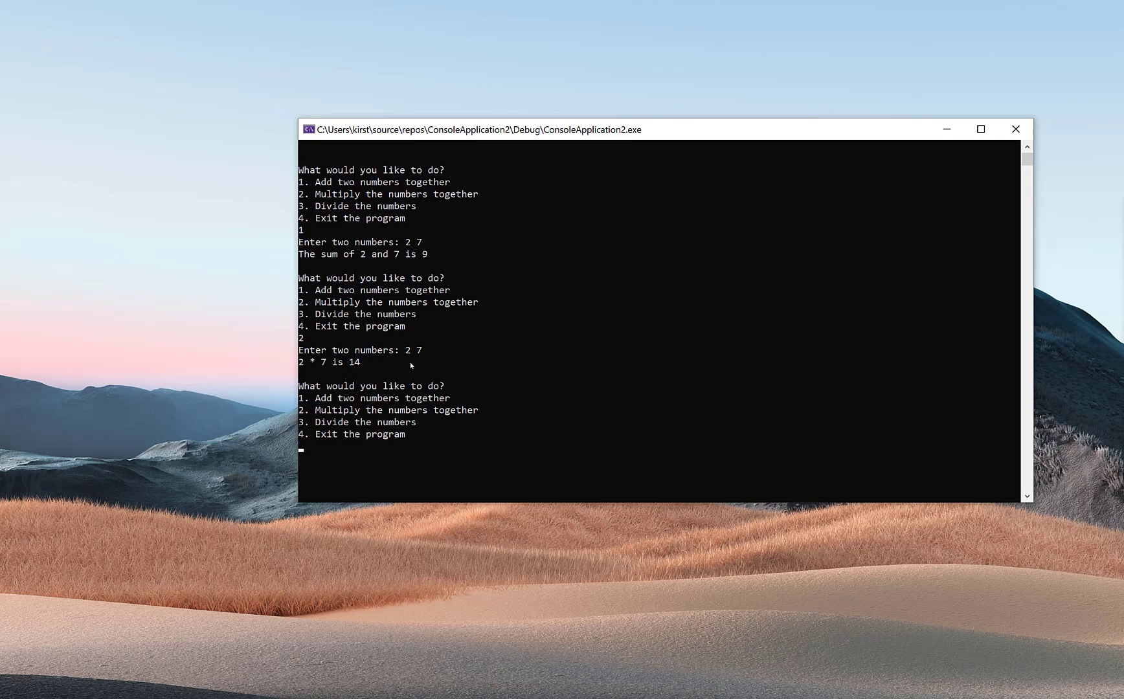
{"action": "mouse_move", "coordinate": [378, 456]}
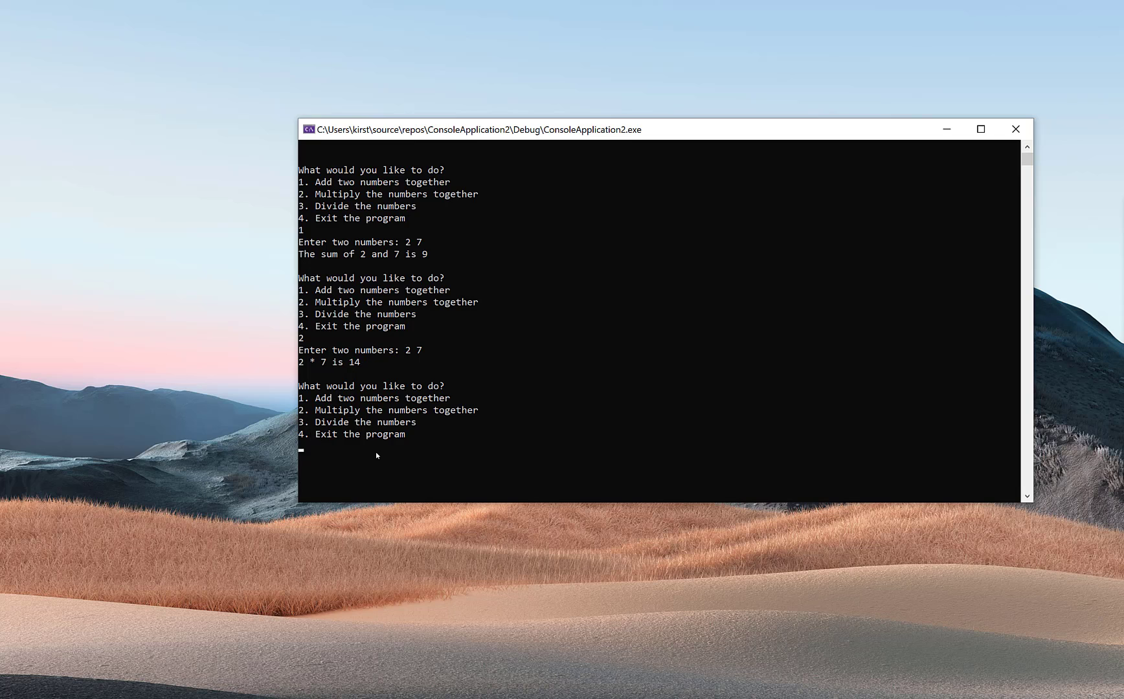
{"action": "type", "text": "3"}
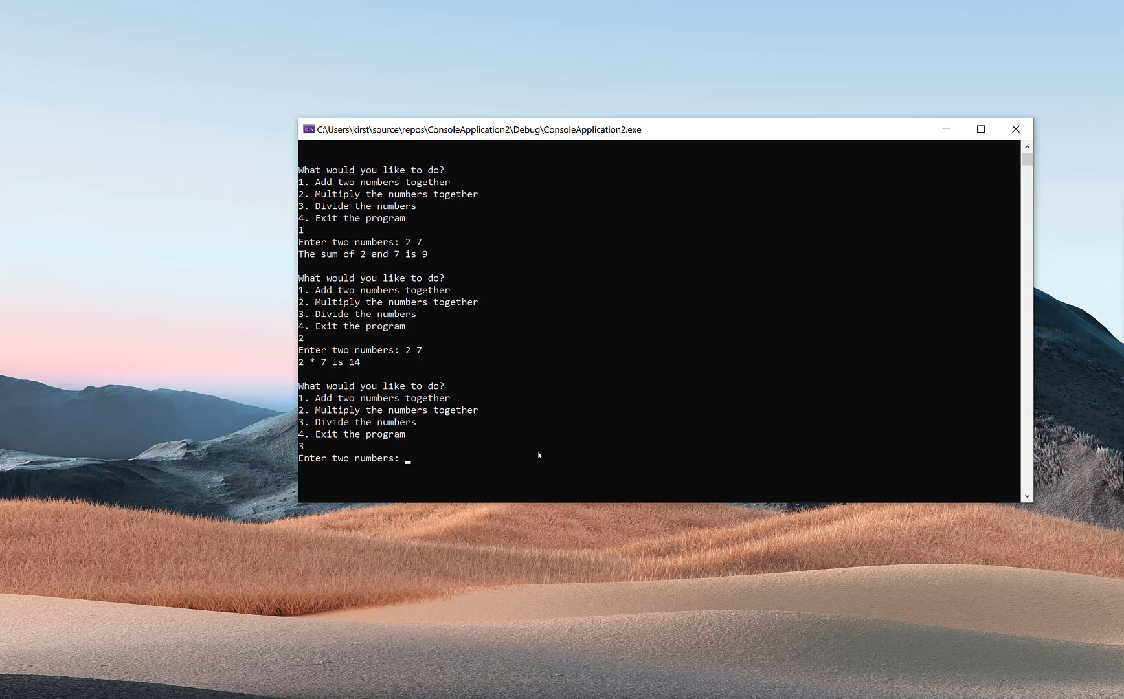
- Divide 3 by 0 to trigger the 'You can't divide a number by zero' warning
{"action": "type", "text": "3 0"}
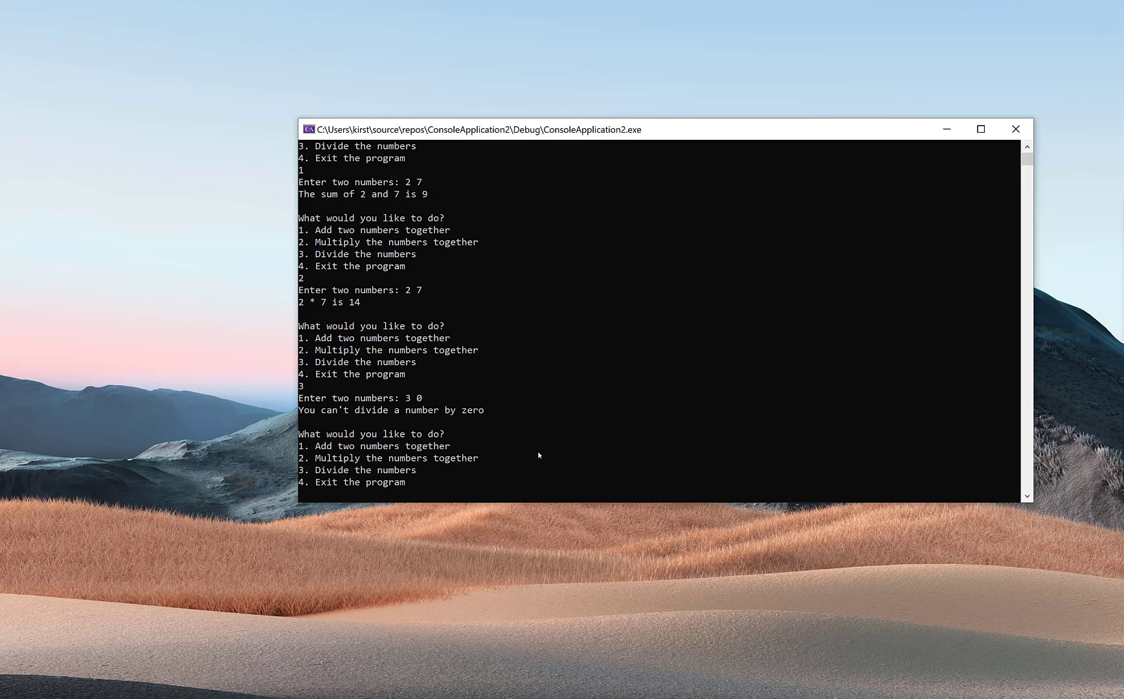
{"action": "mouse_move", "coordinate": [305, 414]}
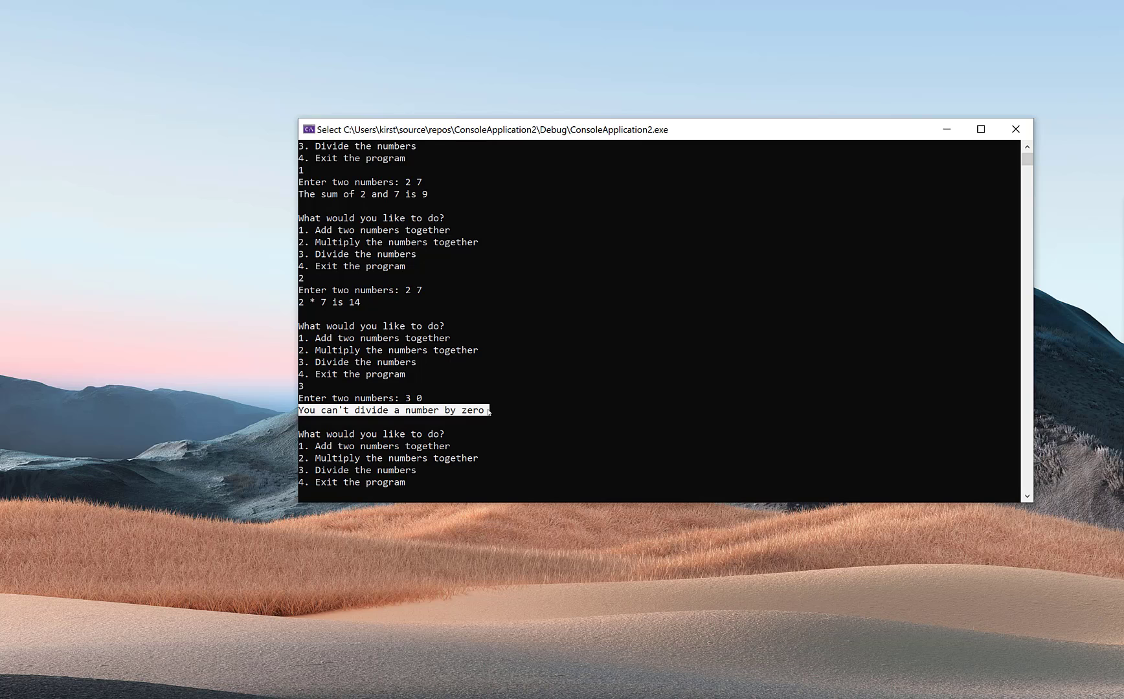
{"action": "mouse_move", "coordinate": [487, 423]}
{"action": "type", "text": "3"}
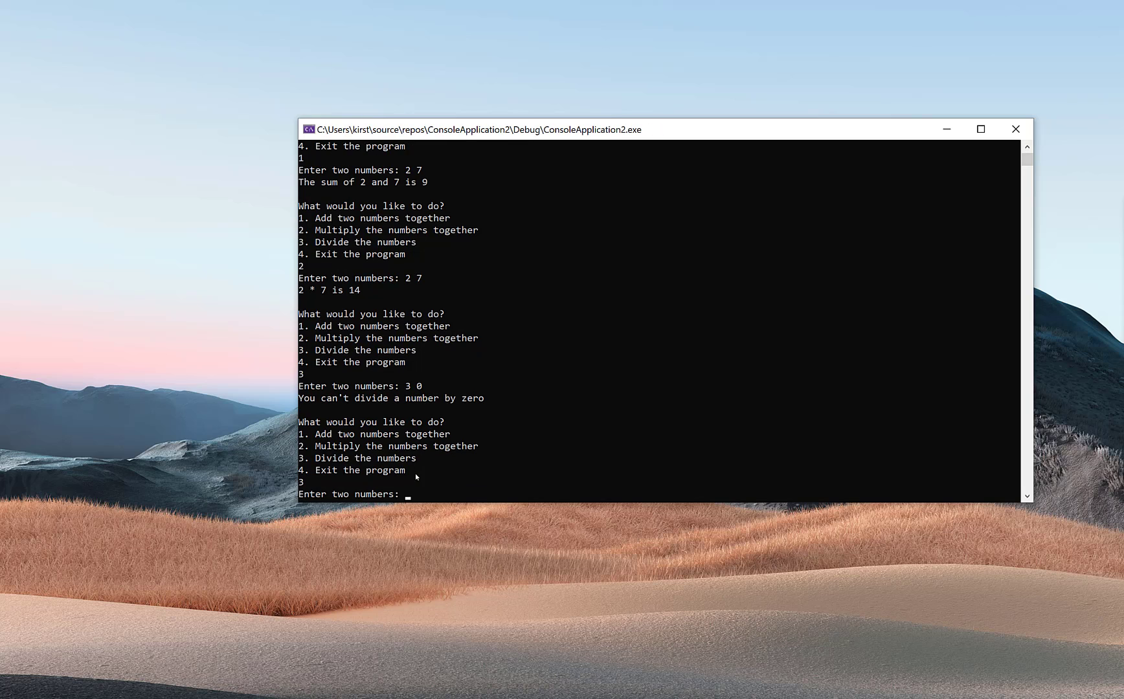
- Divide 6 by 2 to get 3, then 9 by 4 to get 2.25
{"action": "type", "text": "6 2"}
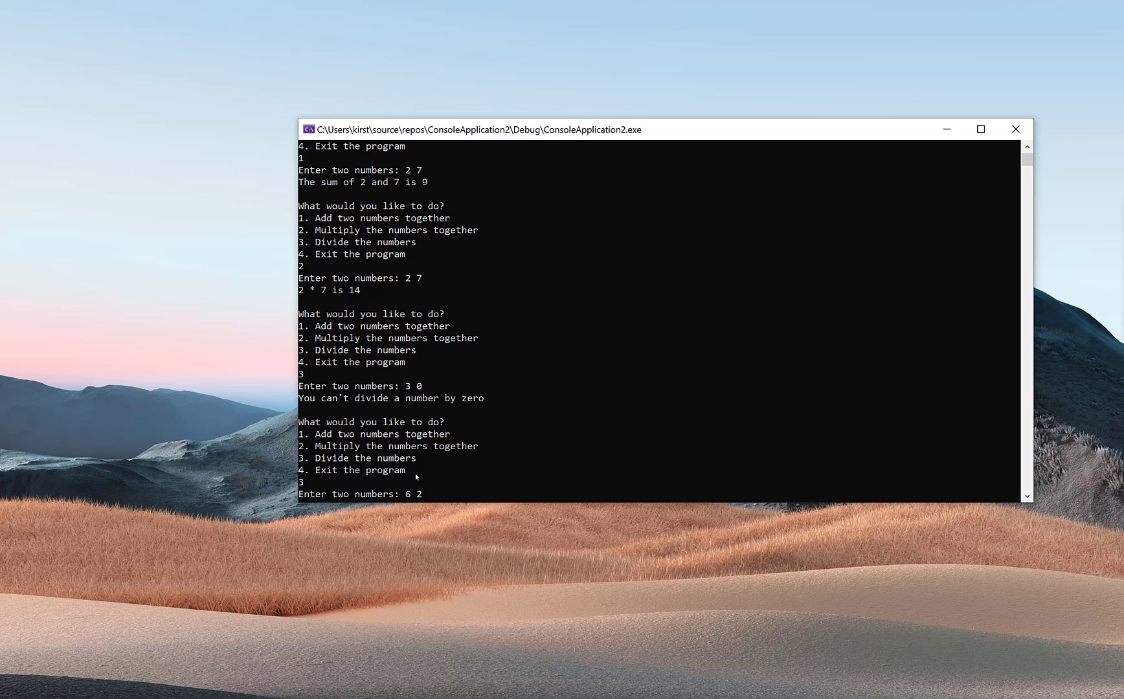
{"action": "key", "text": "Return"}
{"action": "type", "text": "3"}
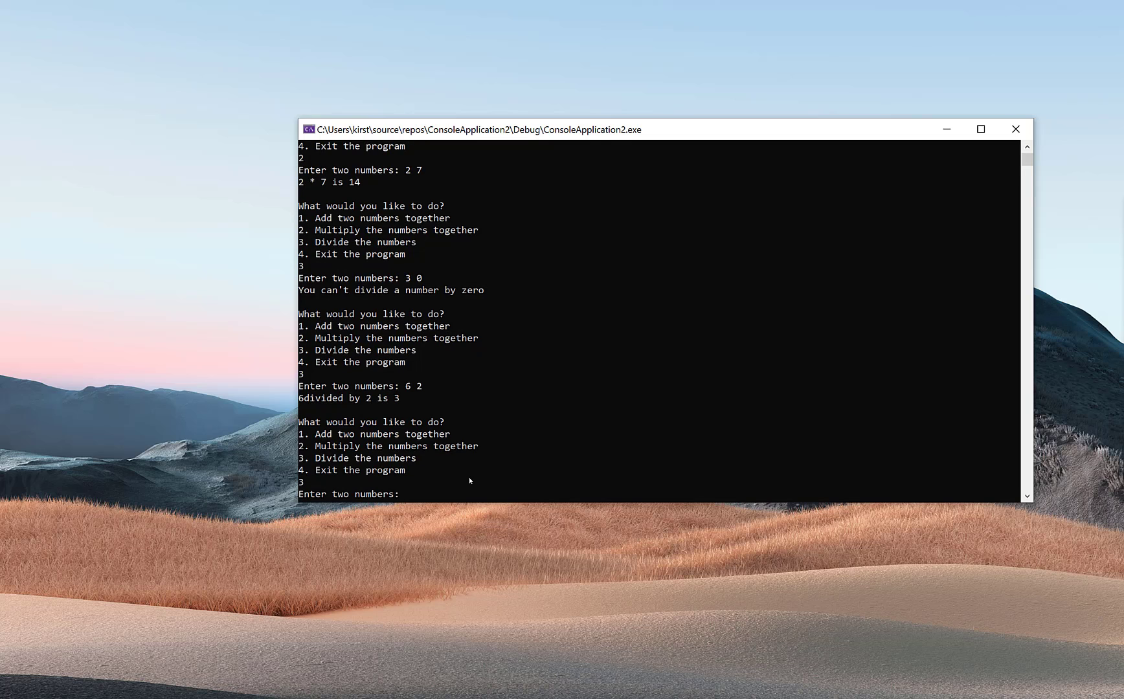
{"action": "type", "text": "9"}
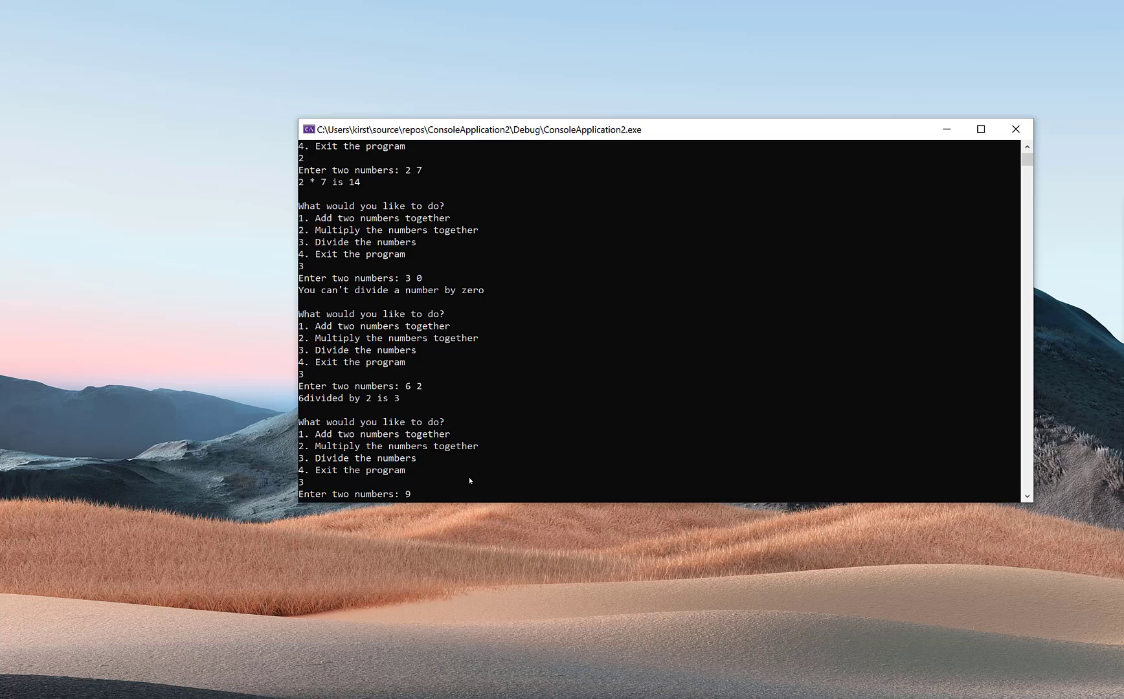
{"action": "type", "text": "4"}
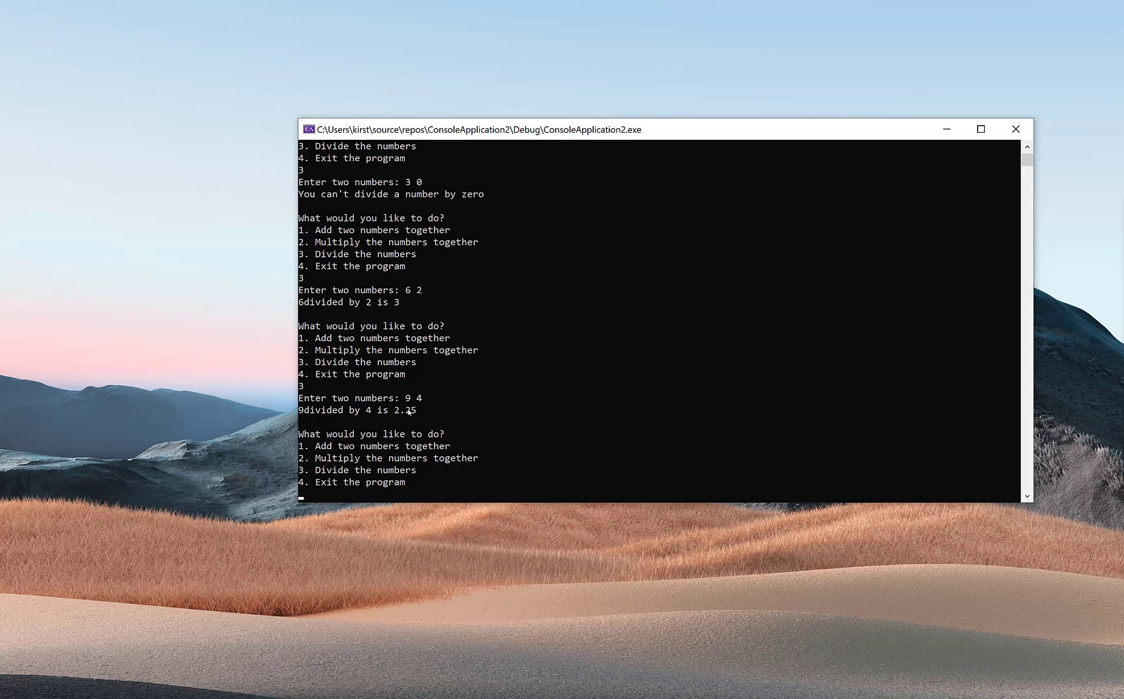
{"action": "double_click", "coordinate": [404, 411]}
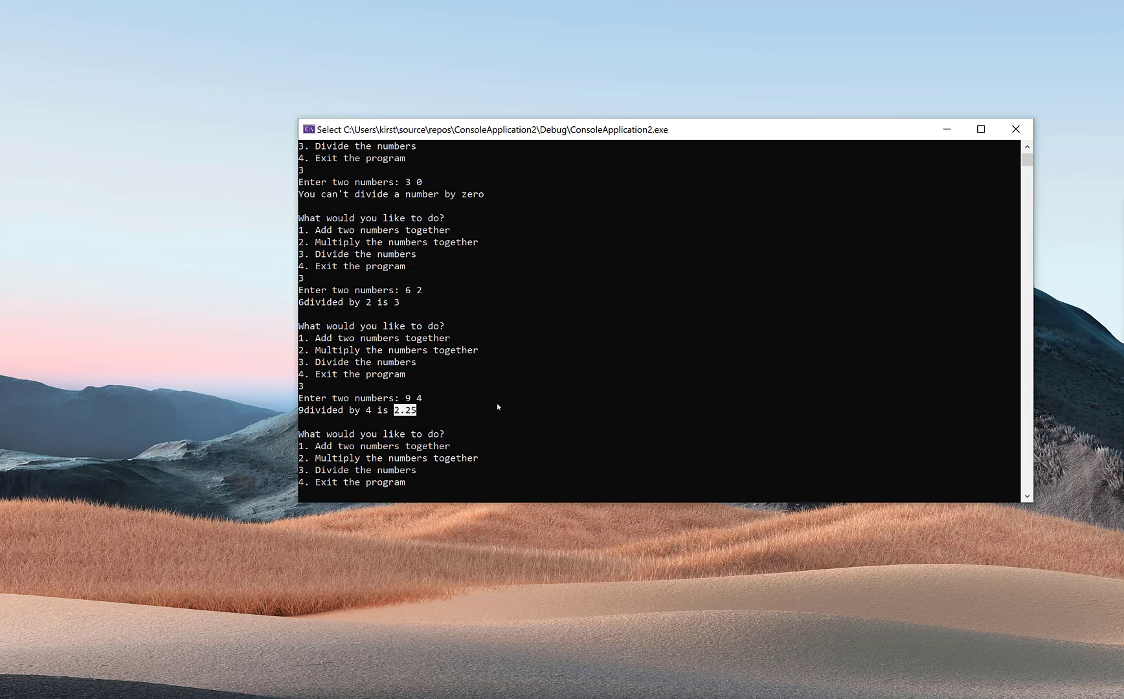
{"action": "mouse_move", "coordinate": [327, 490]}
{"action": "type", "text": "4"}
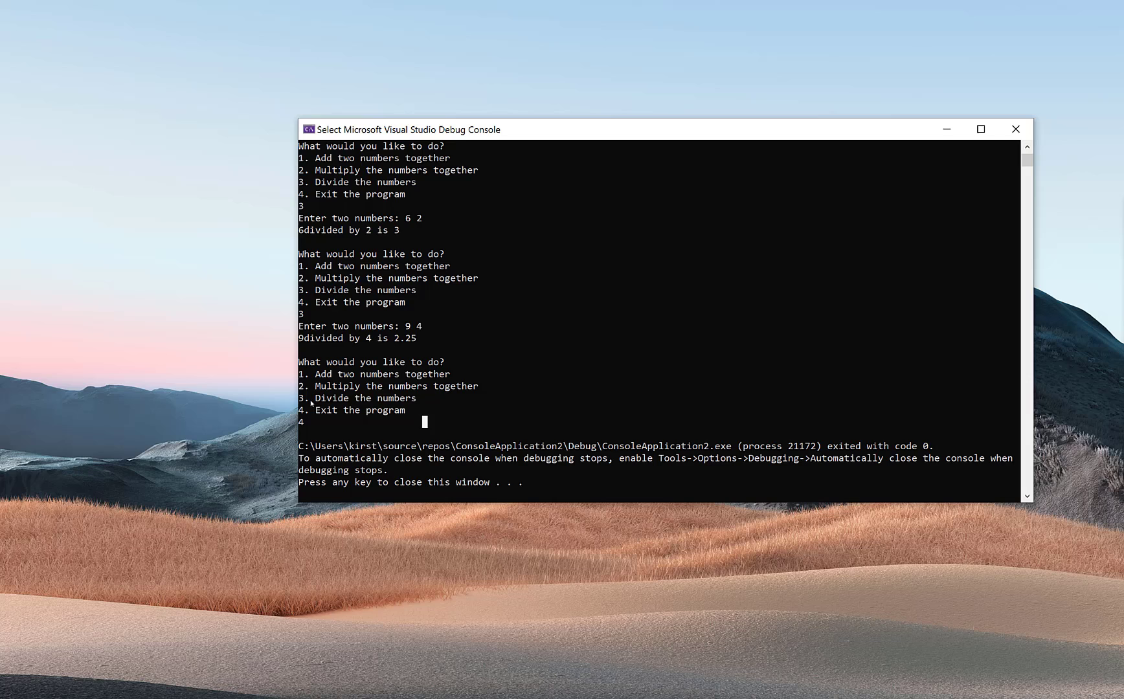
- Mark the 'Divide the numbers' menu line in the finished console after exit with code 0
{"action": "double_click", "coordinate": [358, 397]}
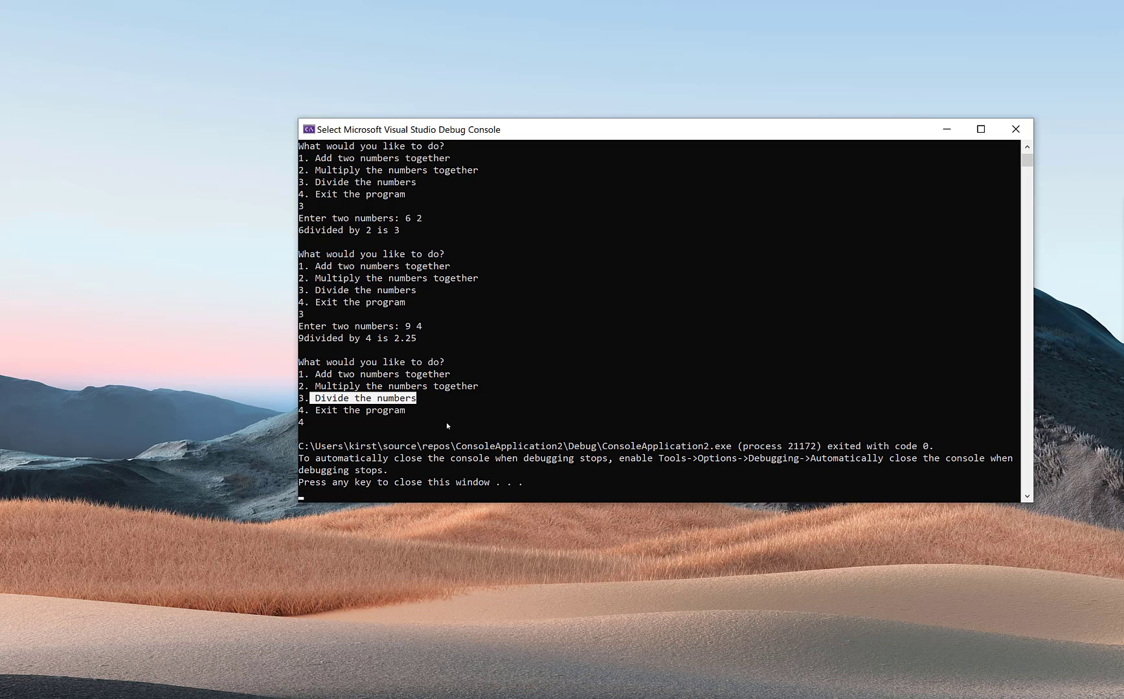
{"action": "mouse_move", "coordinate": [448, 385]}
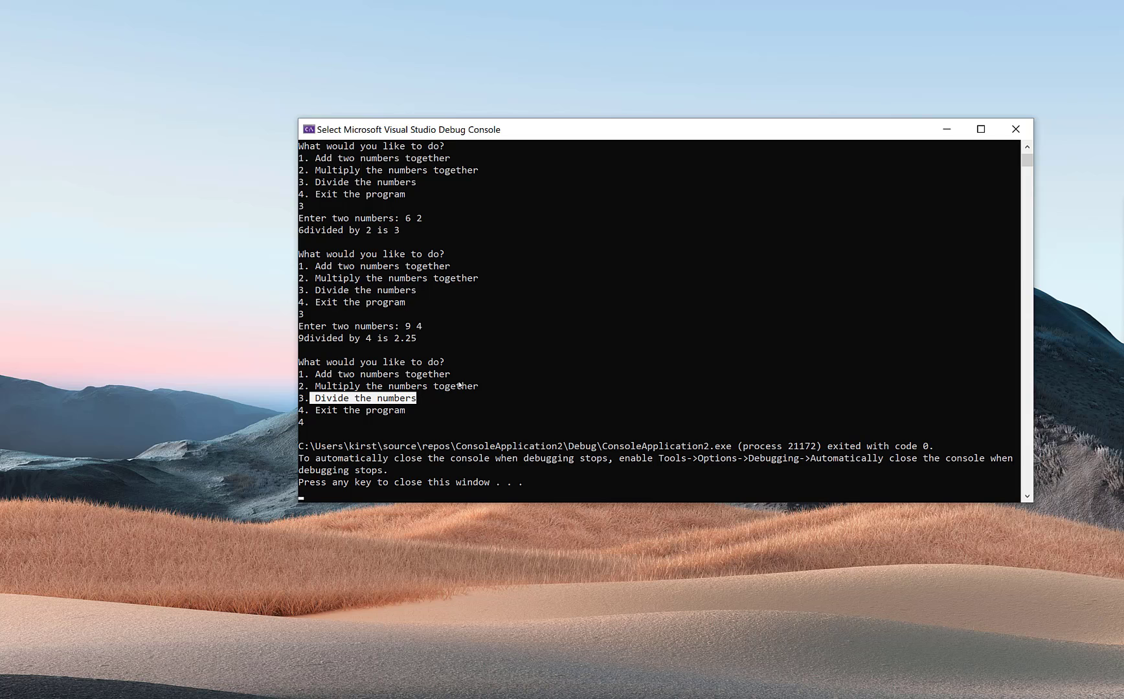